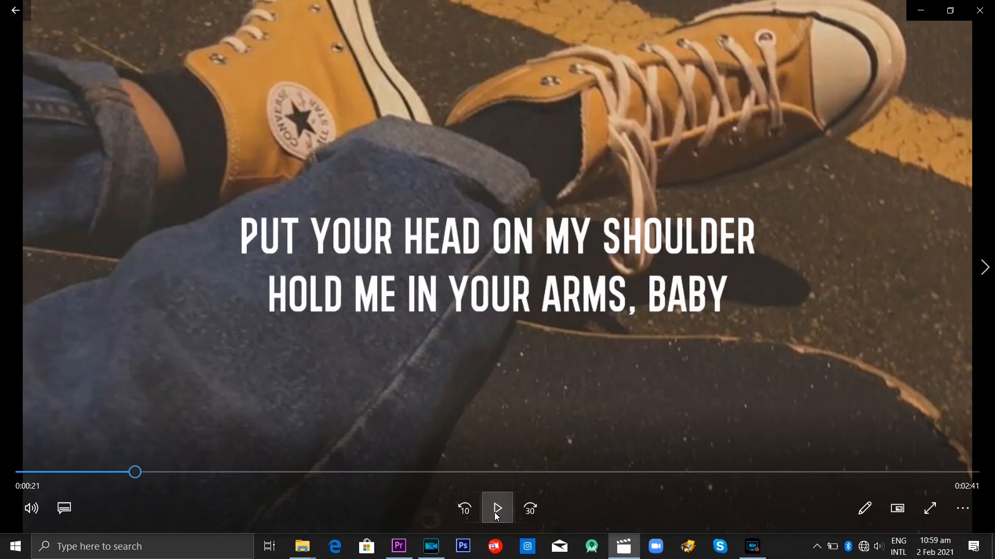
# - Bring up the Silhouette project in Premiere Pro with the red silhouette clip's Lumetri Color controls showing
pyautogui.click(496, 508)
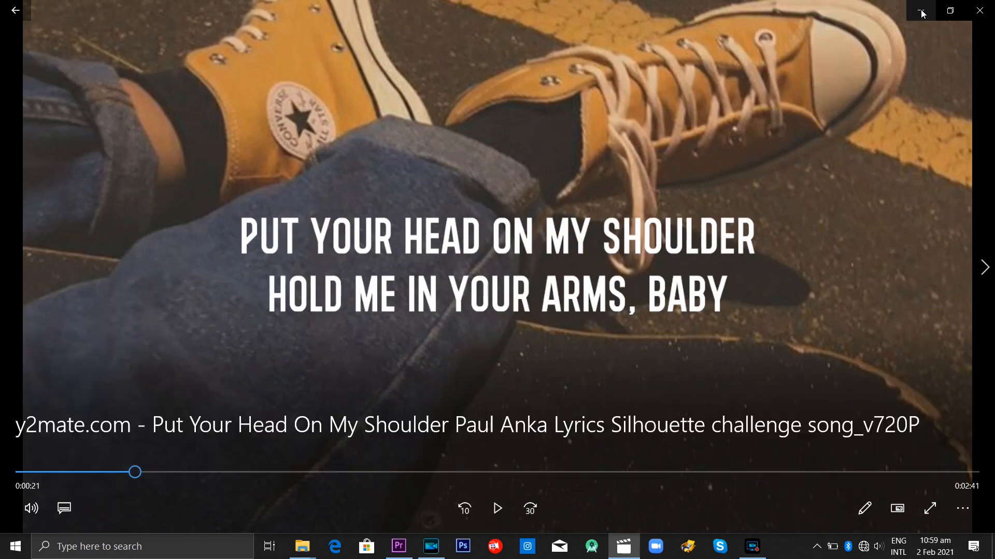
pyautogui.click(921, 10)
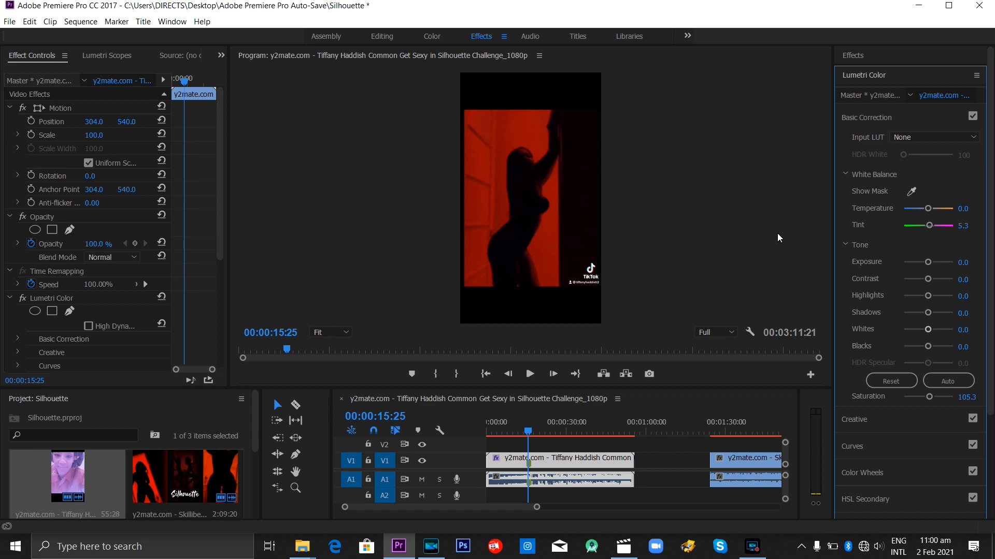
pyautogui.moveTo(507, 210)
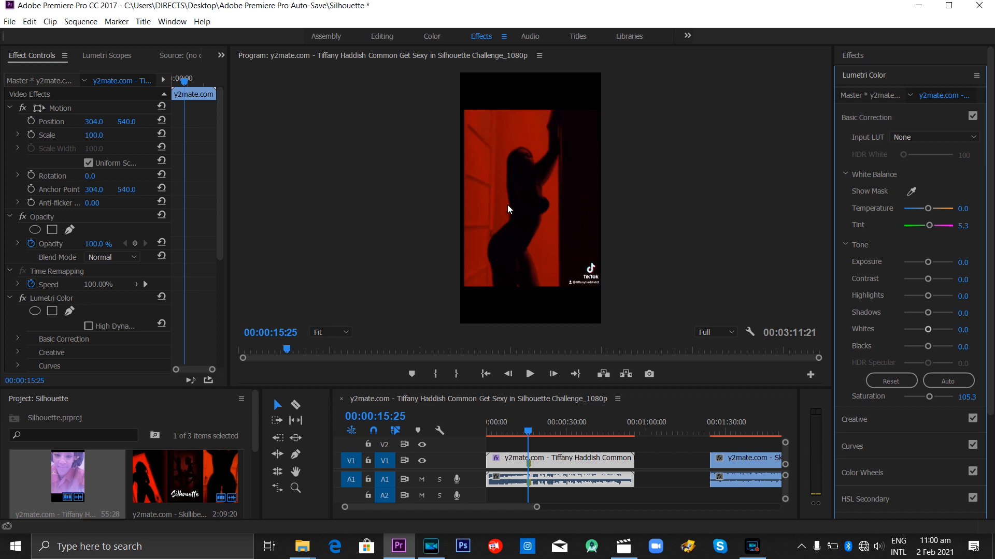
pyautogui.moveTo(656, 190)
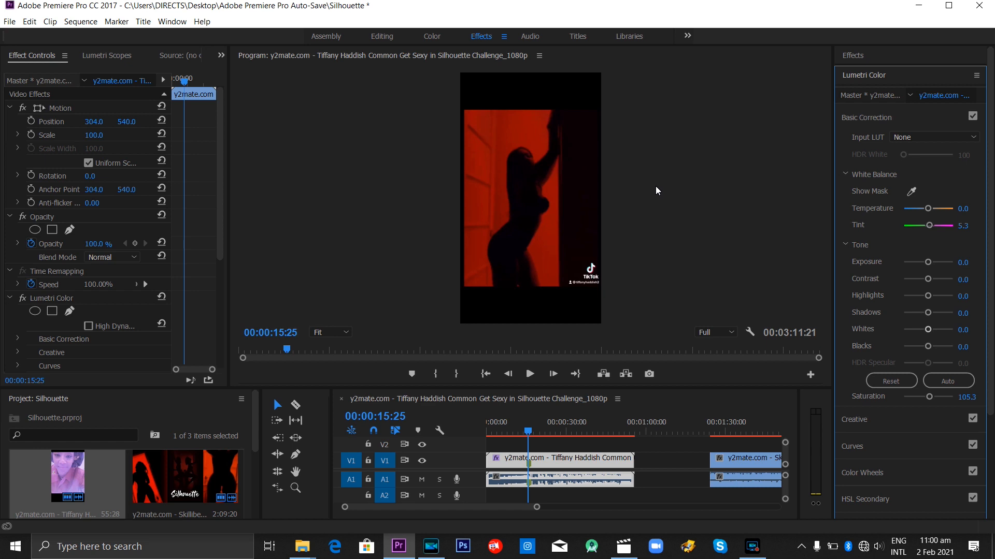
pyautogui.moveTo(295, 517)
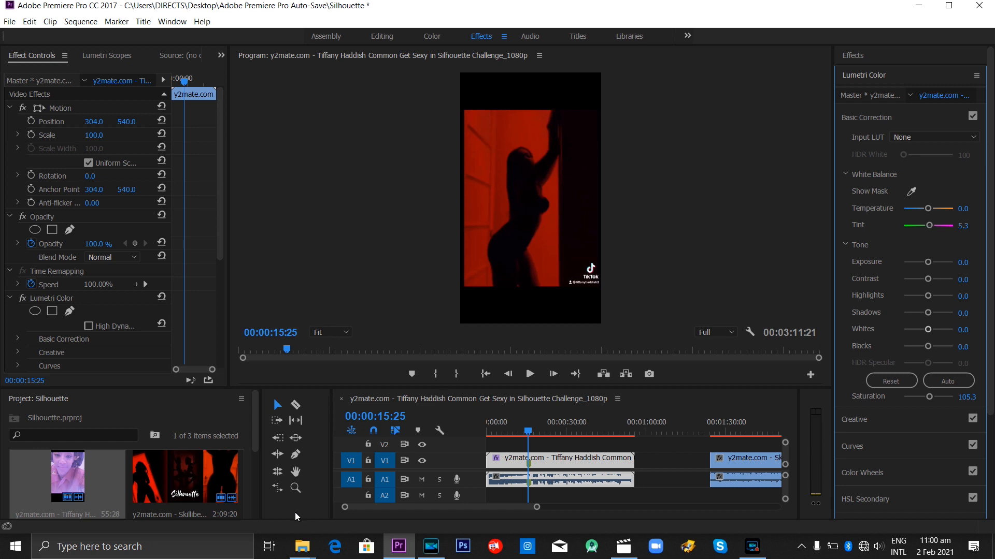
pyautogui.moveTo(304, 519)
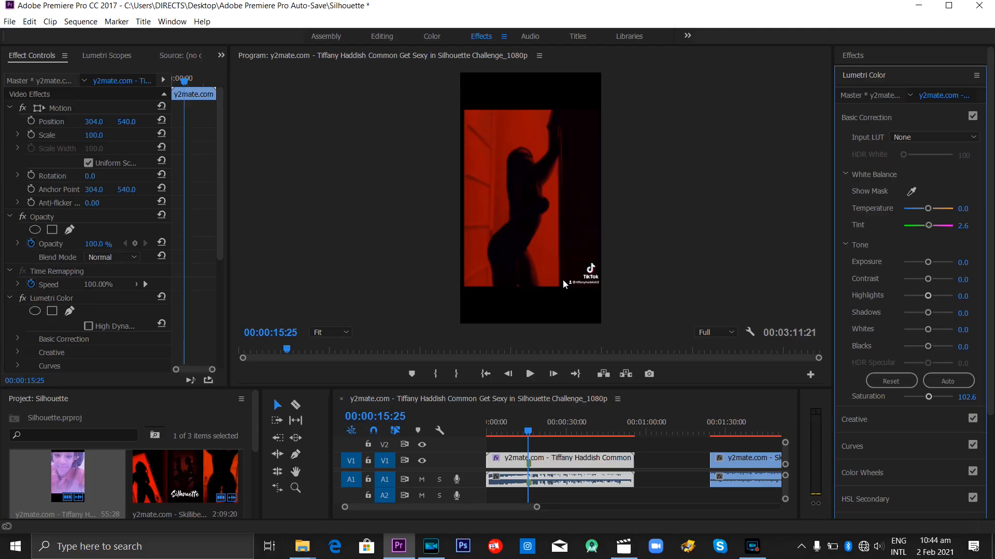
pyautogui.moveTo(577, 111)
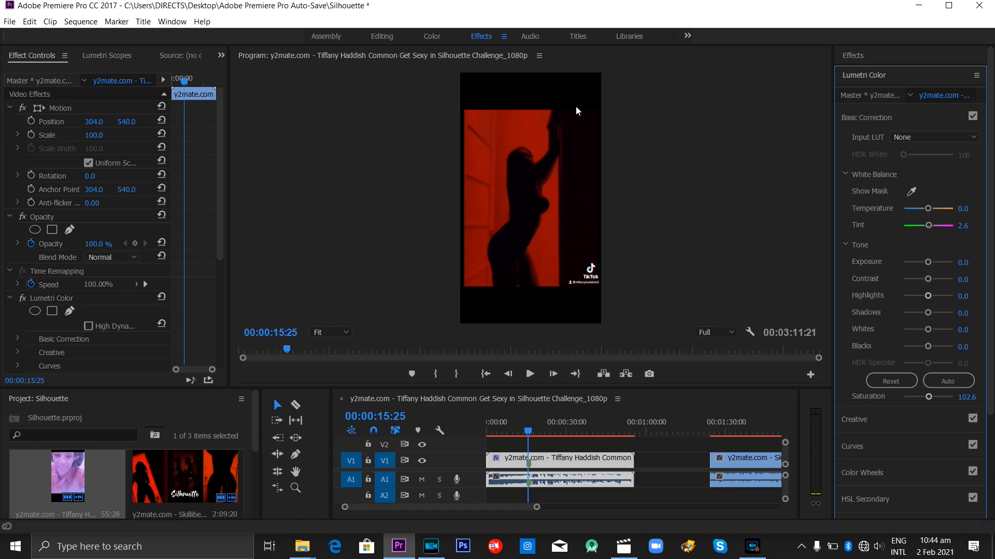
pyautogui.moveTo(662, 247)
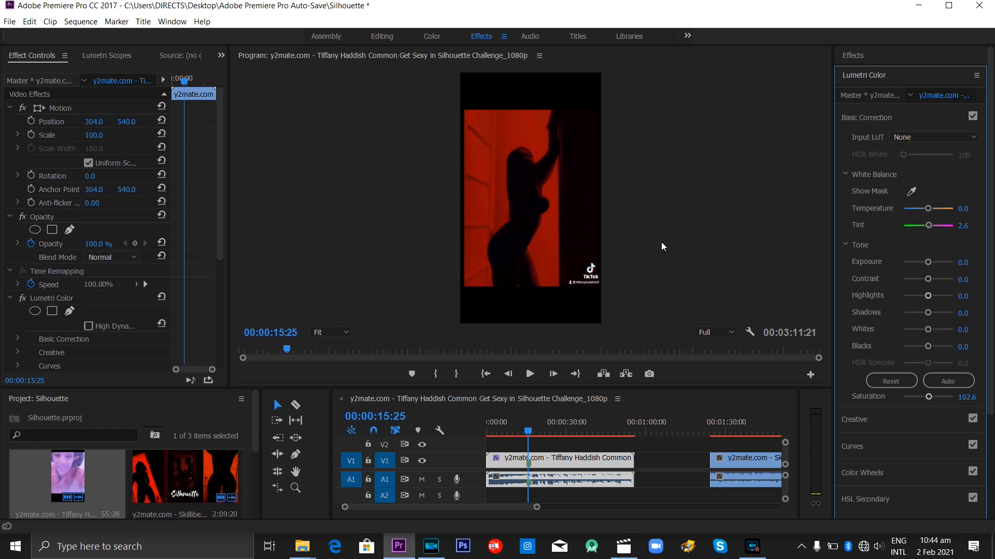
# - Set Lumetri Saturation to 0, Contrast to -71.1 and Exposure to 3.9 for overexposed grayscale
pyautogui.moveTo(932, 397); pyautogui.dragTo(923, 397)
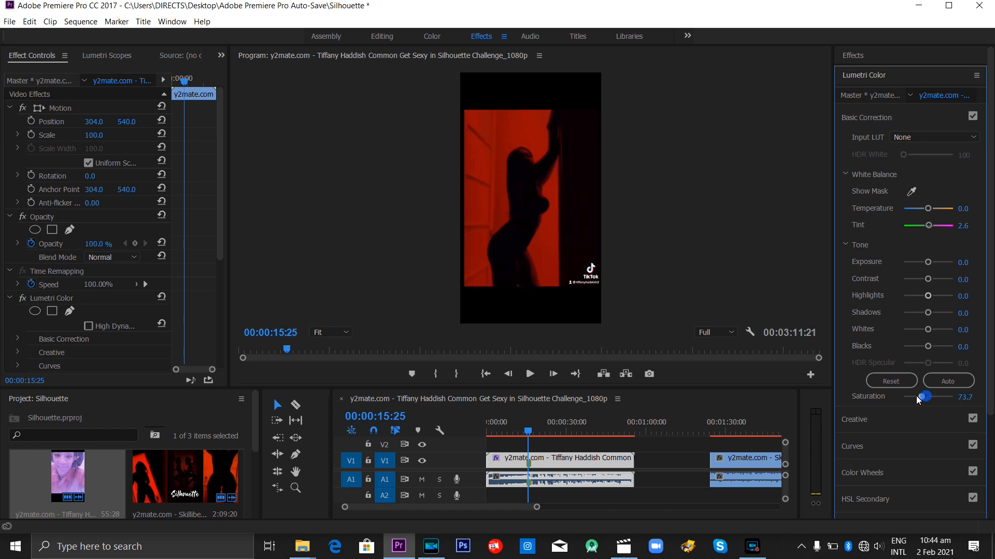
pyautogui.moveTo(923, 397); pyautogui.dragTo(902, 397)
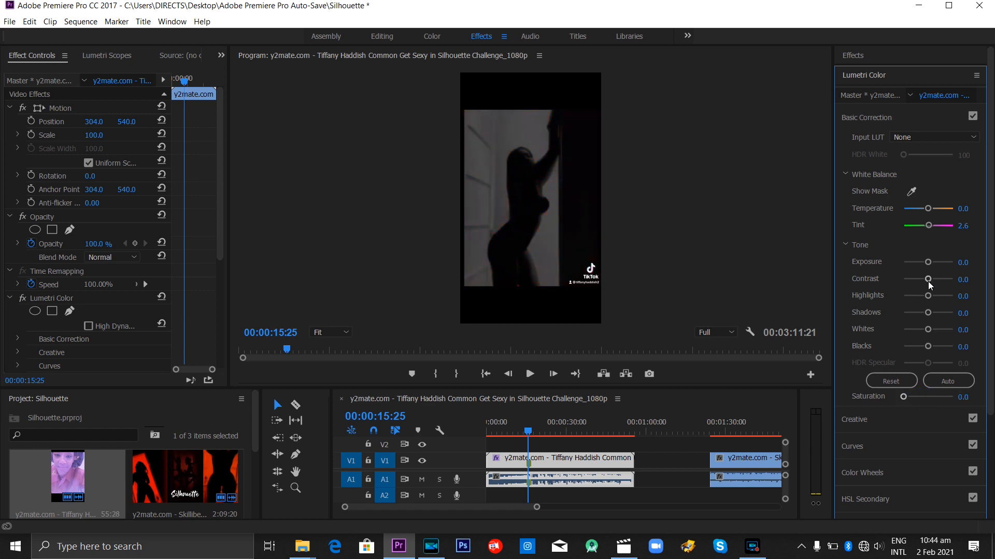
pyautogui.moveTo(928, 279); pyautogui.dragTo(912, 278)
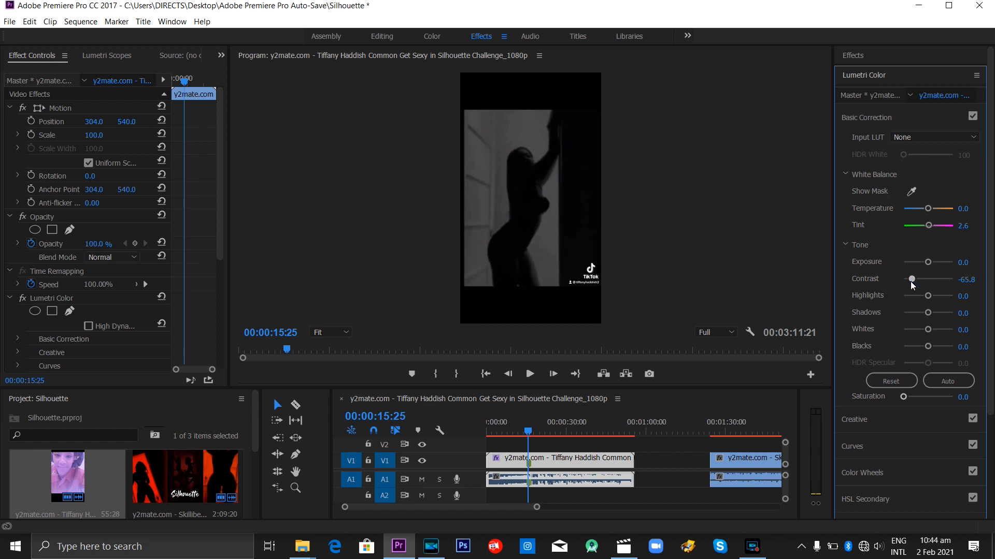
pyautogui.moveTo(927, 262); pyautogui.dragTo(925, 262)
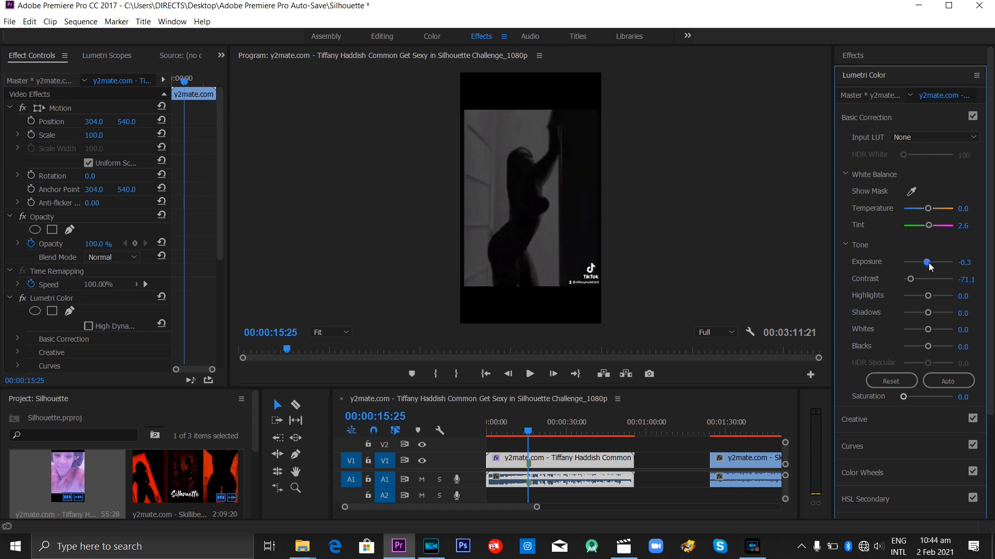
pyautogui.moveTo(926, 262); pyautogui.dragTo(946, 262)
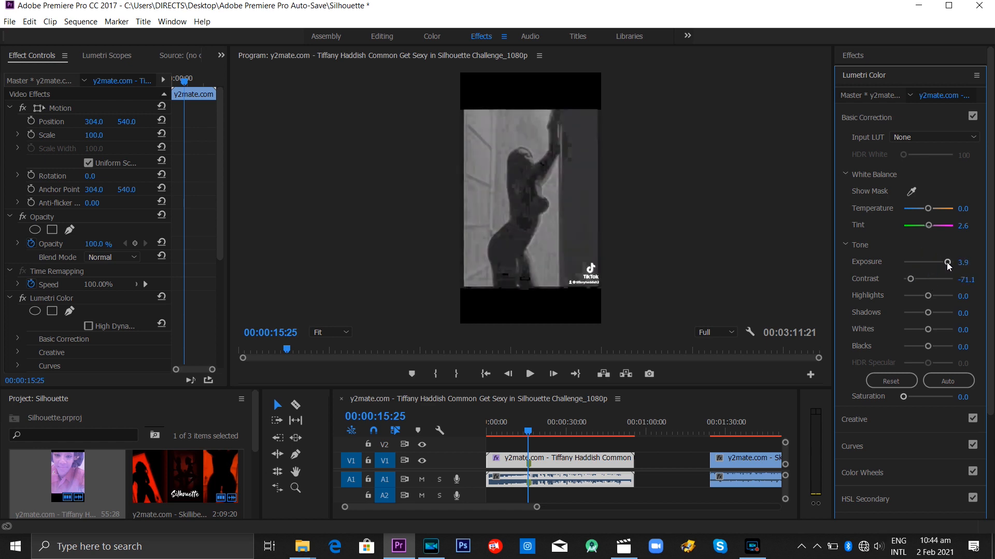
# - Raise the Tint to 78.9, pushing the grayscale clip toward magenta
pyautogui.moveTo(932, 226); pyautogui.dragTo(931, 226)
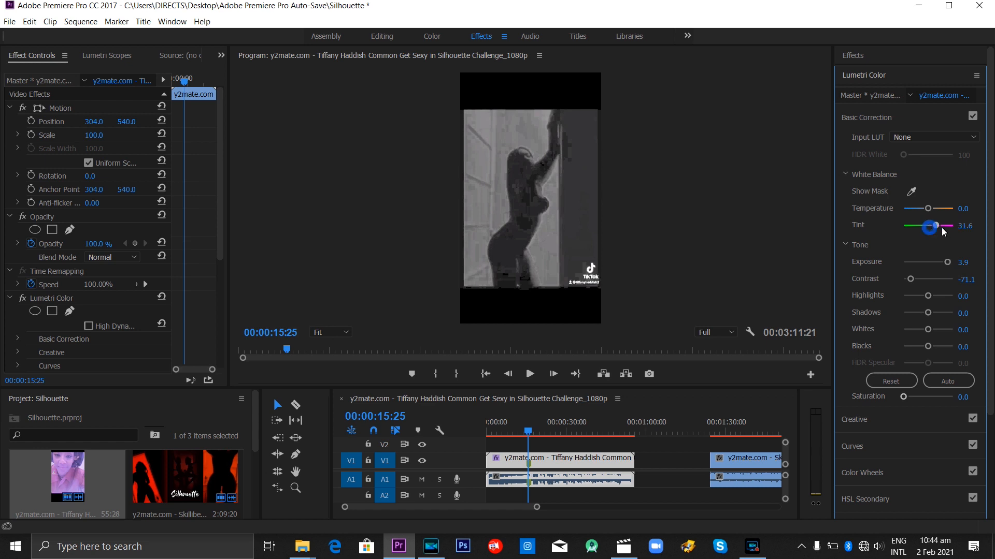
pyautogui.moveTo(931, 227); pyautogui.dragTo(945, 227)
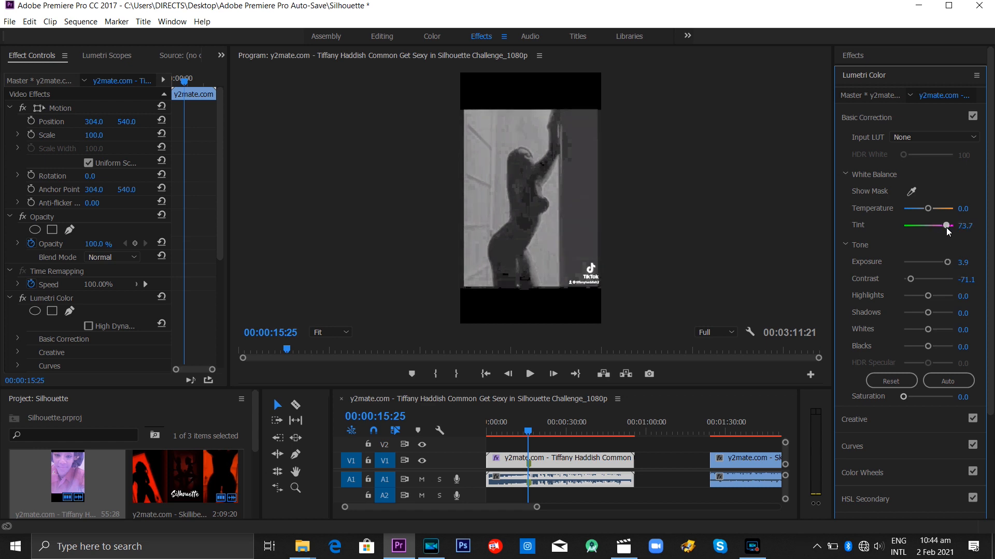
pyautogui.moveTo(945, 225); pyautogui.dragTo(948, 225)
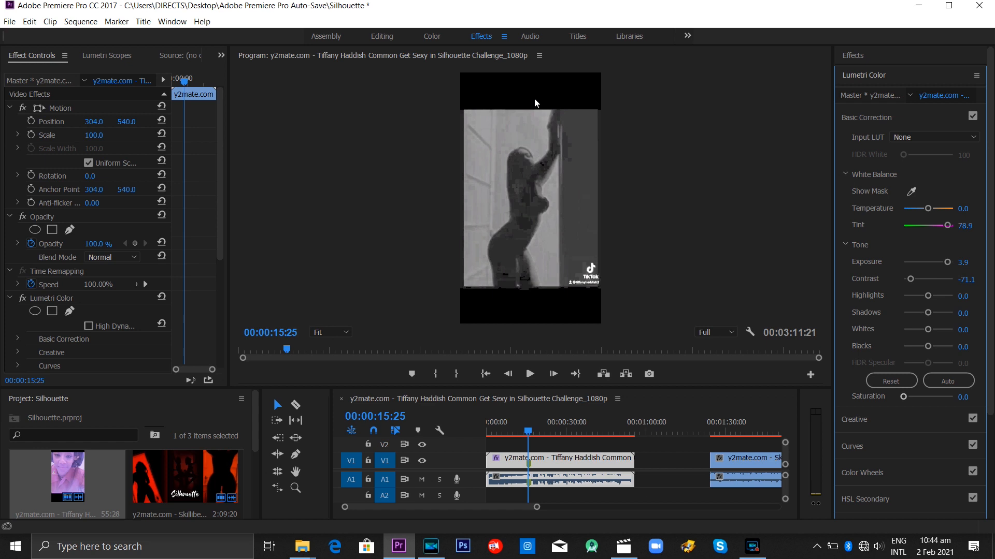
pyautogui.moveTo(478, 204)
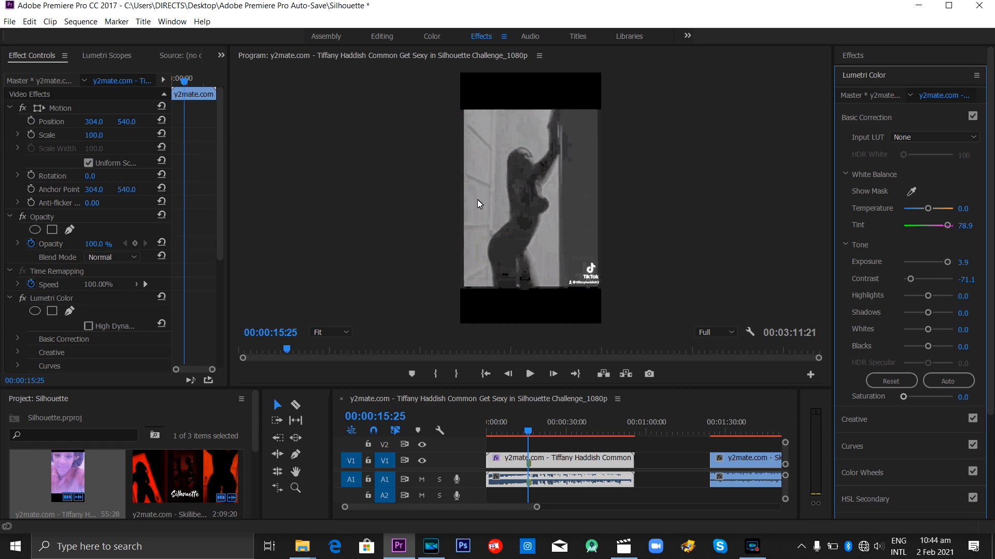
pyautogui.moveTo(553, 217)
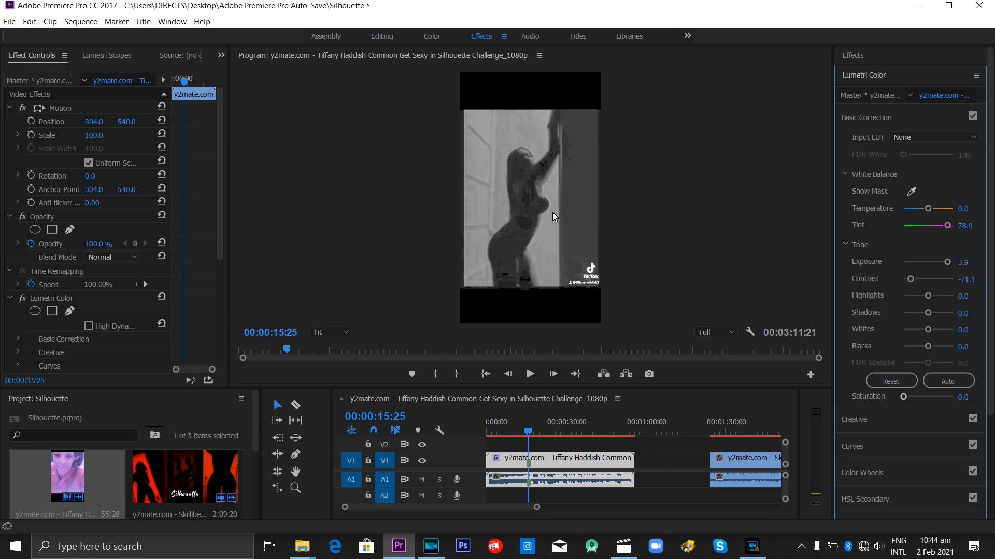
pyautogui.moveTo(516, 156)
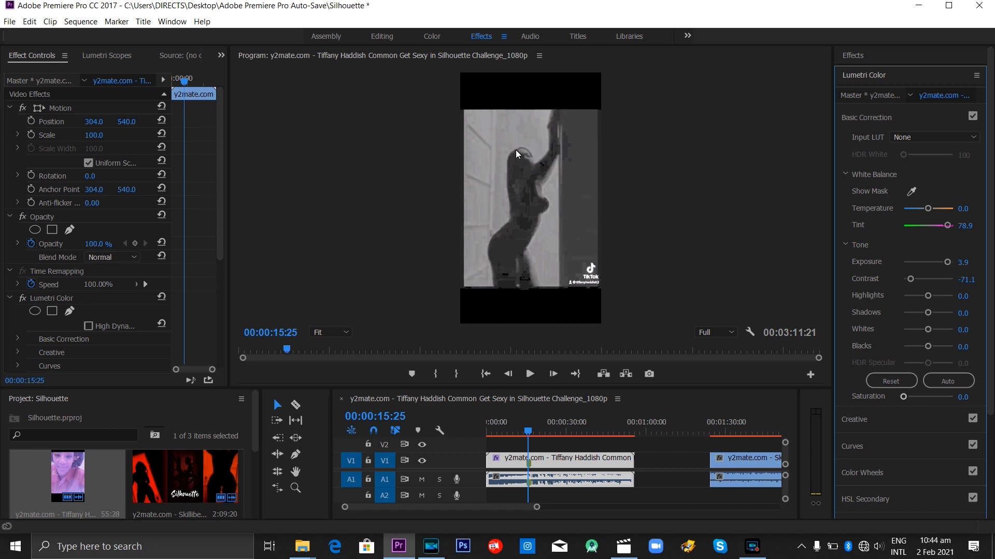
pyautogui.moveTo(583, 215)
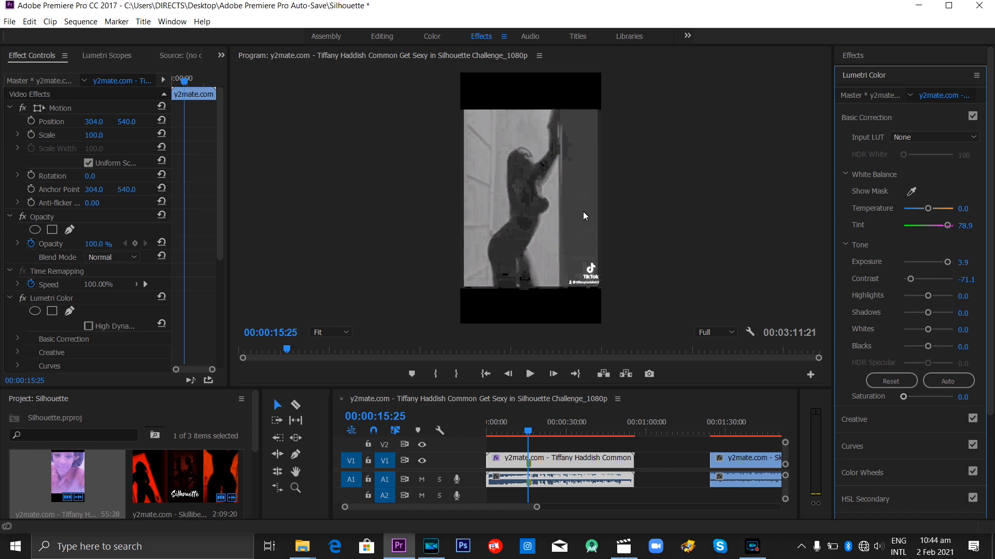
pyautogui.moveTo(578, 260)
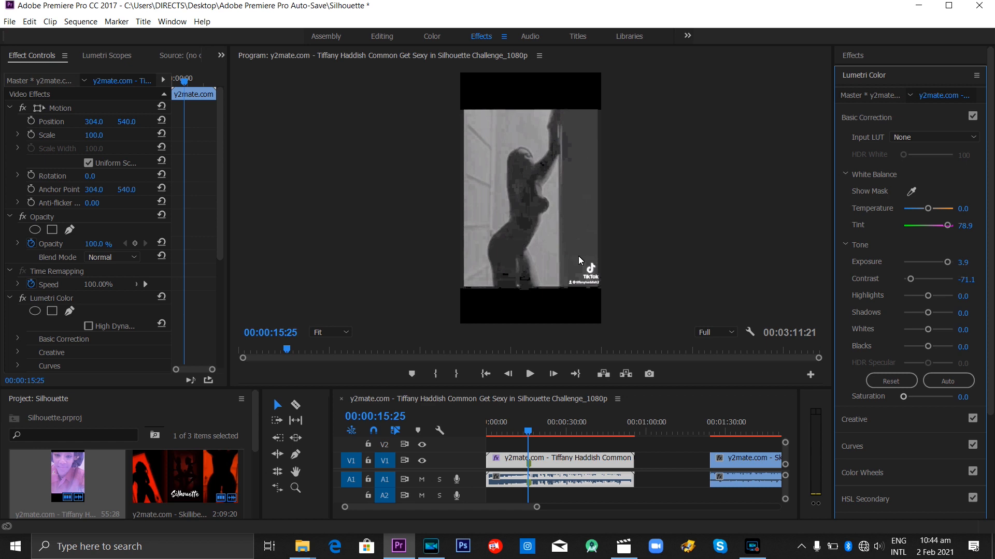
pyautogui.moveTo(472, 435)
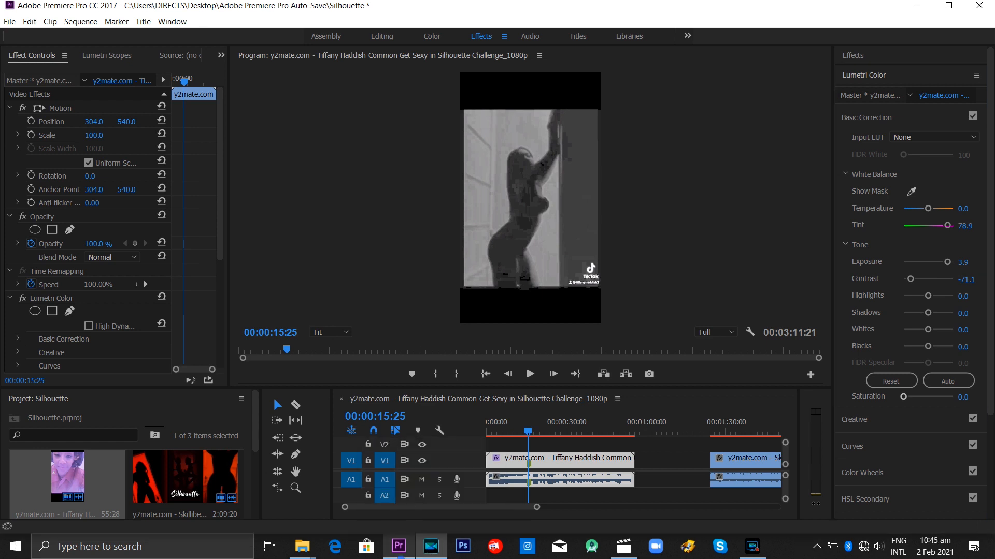
# - Review the washed-out grayscale look, then switch to PowerDirector from the taskbar
pyautogui.click(397, 546)
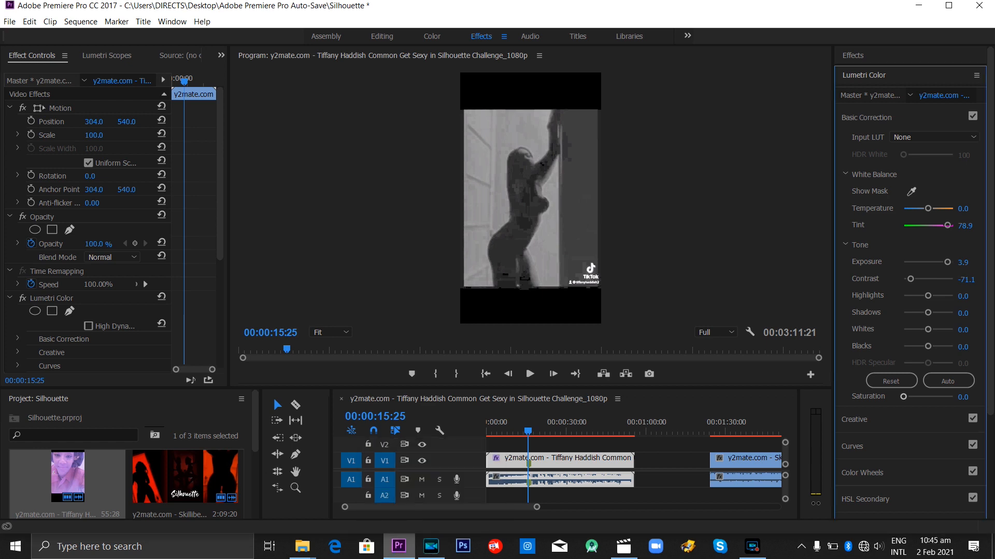
pyautogui.moveTo(549, 219)
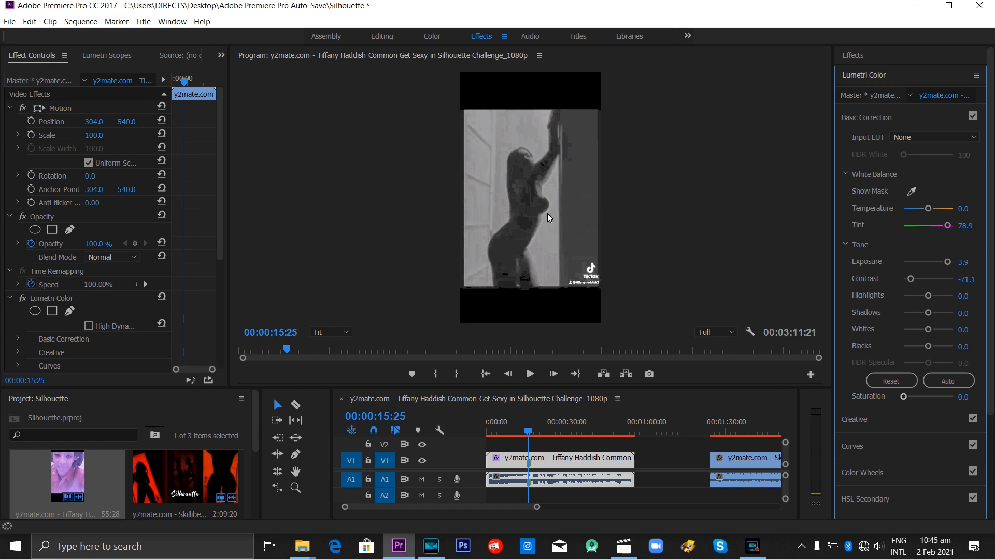
pyautogui.moveTo(456, 520)
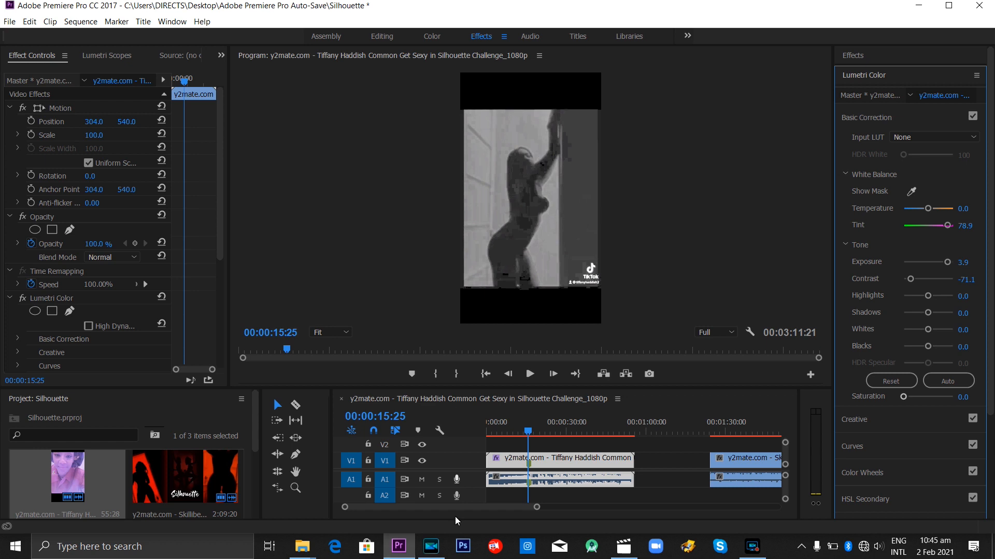
pyautogui.click(431, 546)
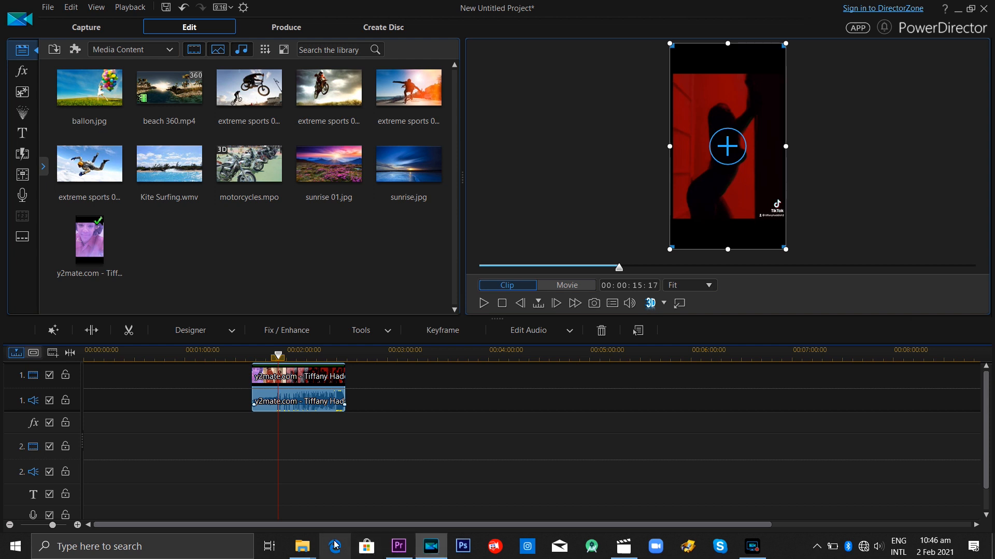
pyautogui.moveTo(286, 330)
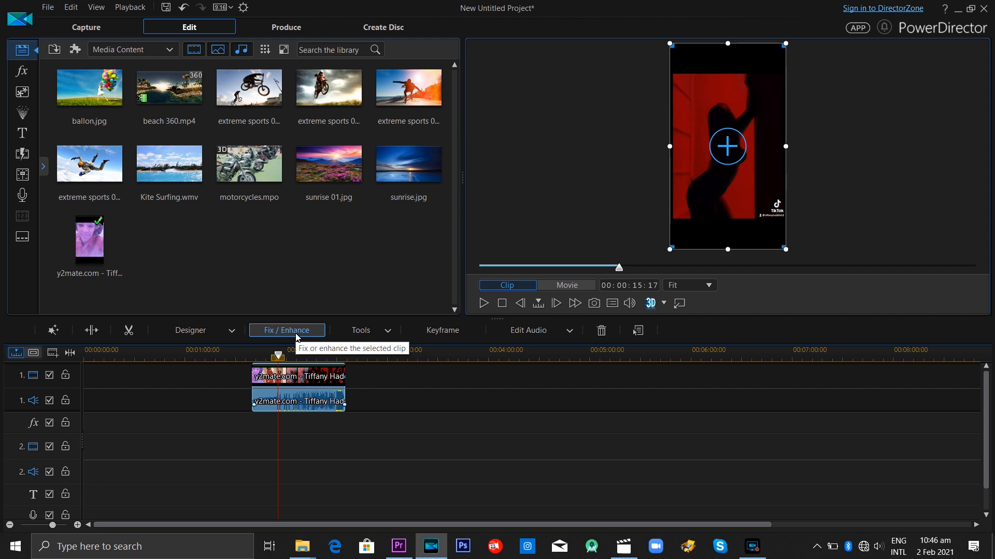
# - Enable Color Adjustment under Fix / Enhance with Saturation 0, Contrast -82, Brightness 94 and Exposure 196
pyautogui.click(286, 329)
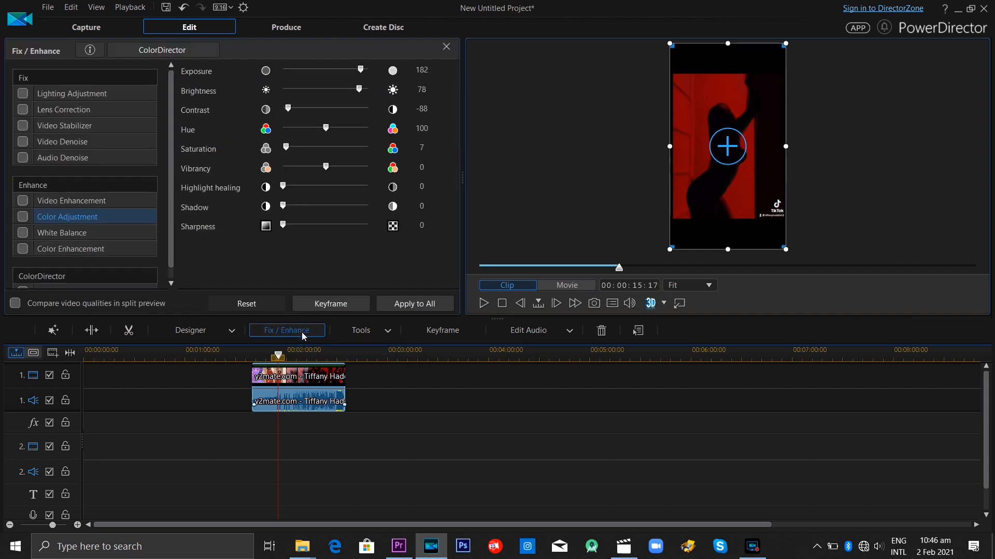
pyautogui.click(72, 94)
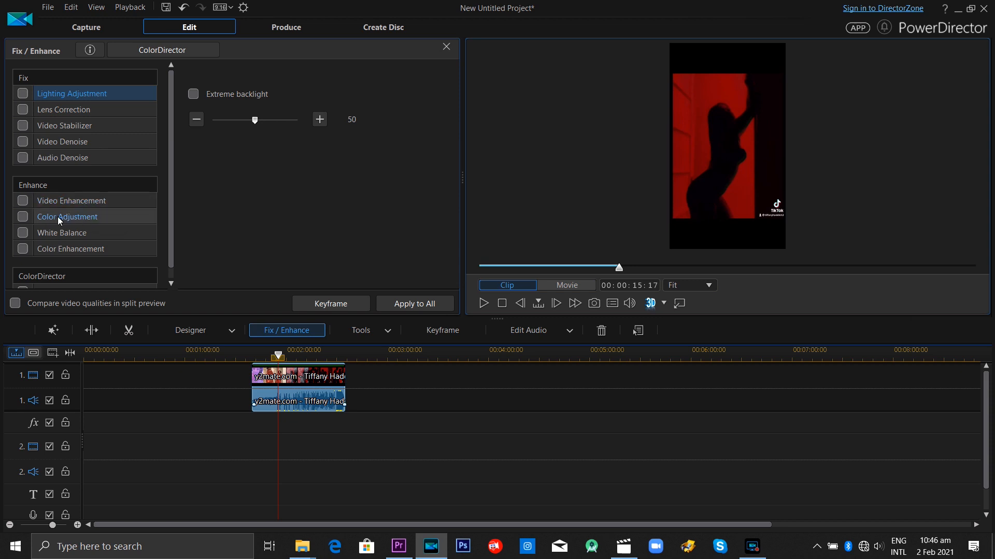
pyautogui.click(67, 217)
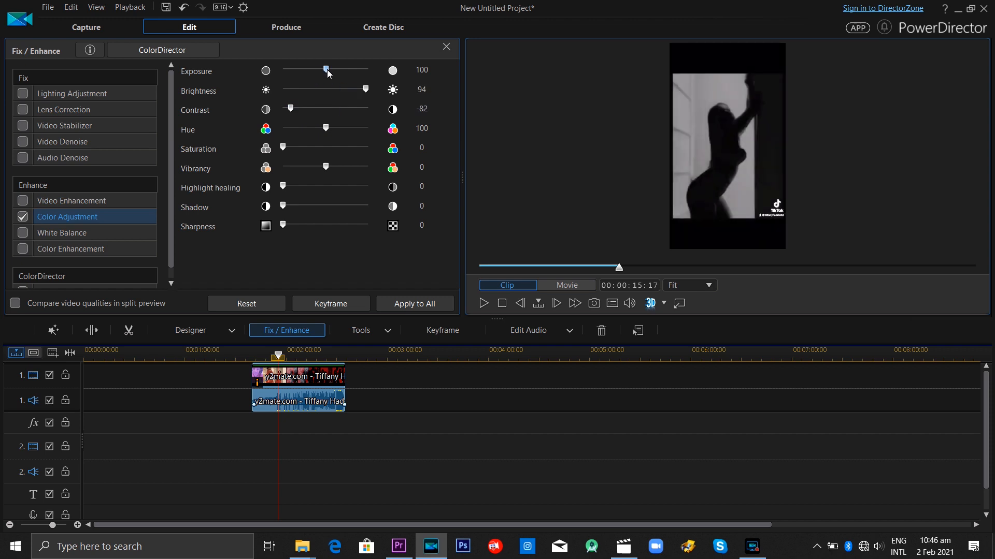
pyautogui.moveTo(325, 69); pyautogui.dragTo(366, 69)
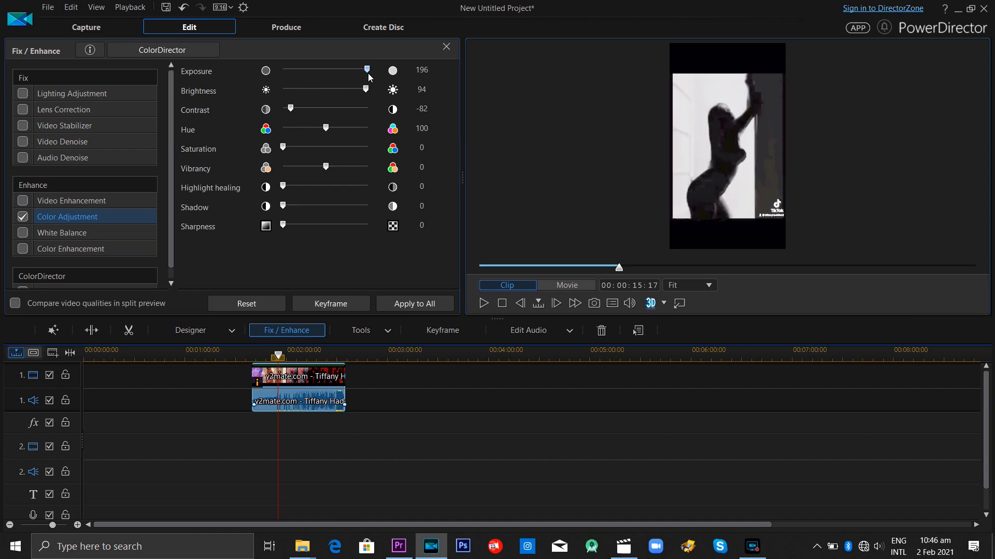
pyautogui.moveTo(670, 316)
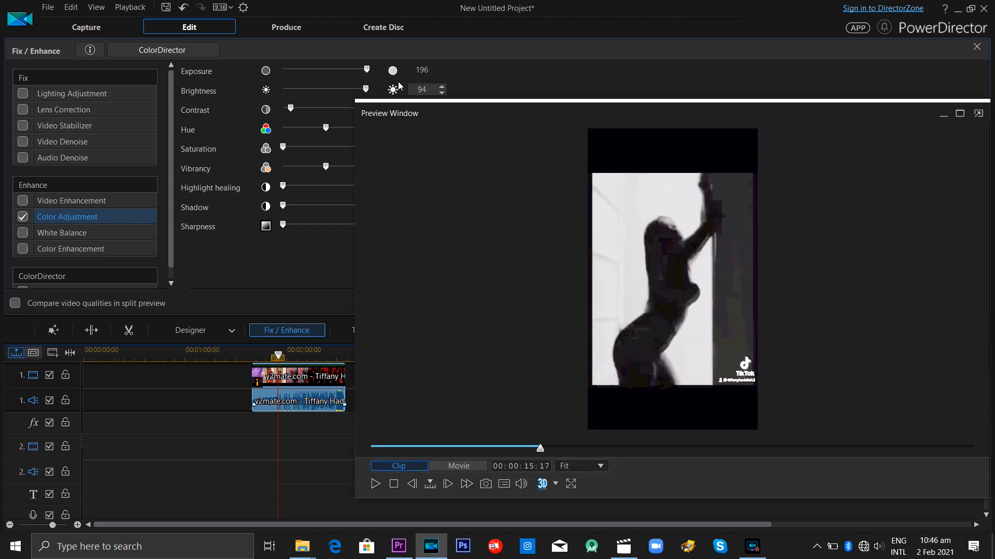
# - Ease Exposure down to 184 and centre the enlarged floating Preview Window
pyautogui.moveTo(366, 69); pyautogui.dragTo(361, 69)
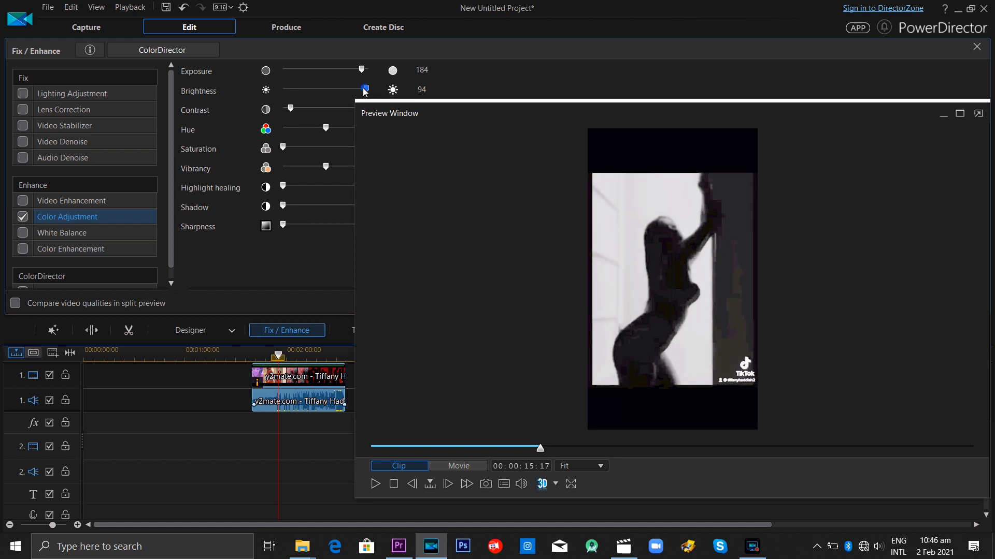
pyautogui.moveTo(365, 89); pyautogui.dragTo(363, 89)
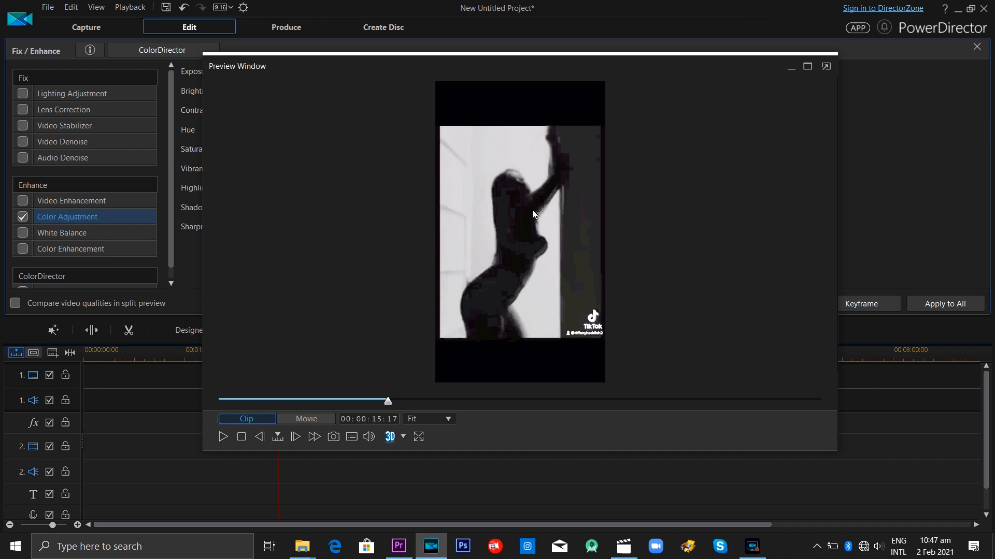
pyautogui.moveTo(507, 185)
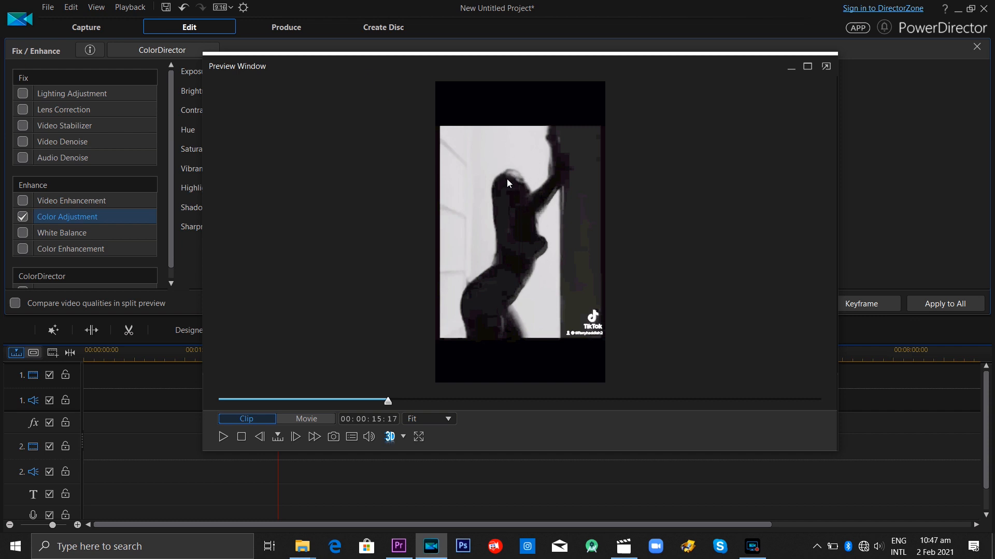
pyautogui.moveTo(449, 69)
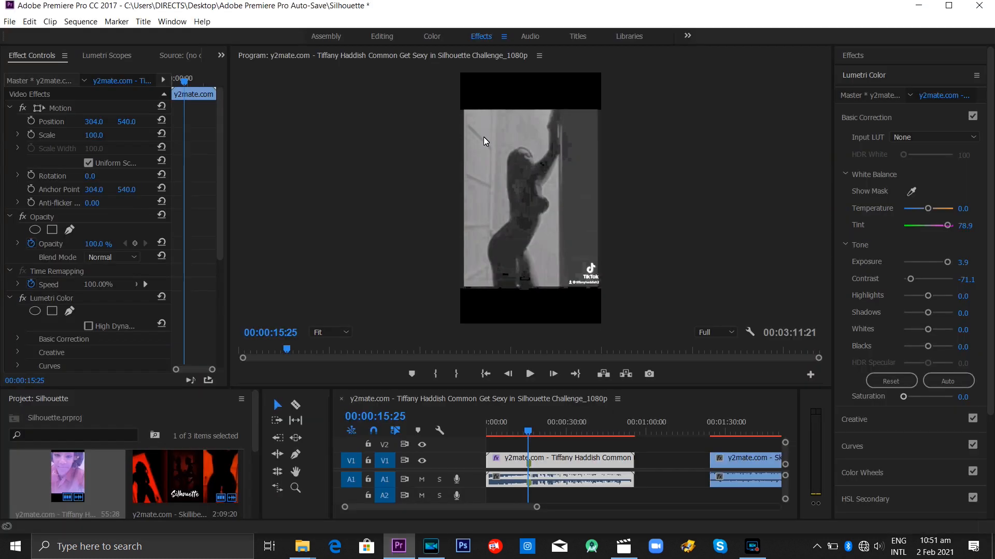
pyautogui.moveTo(490, 186)
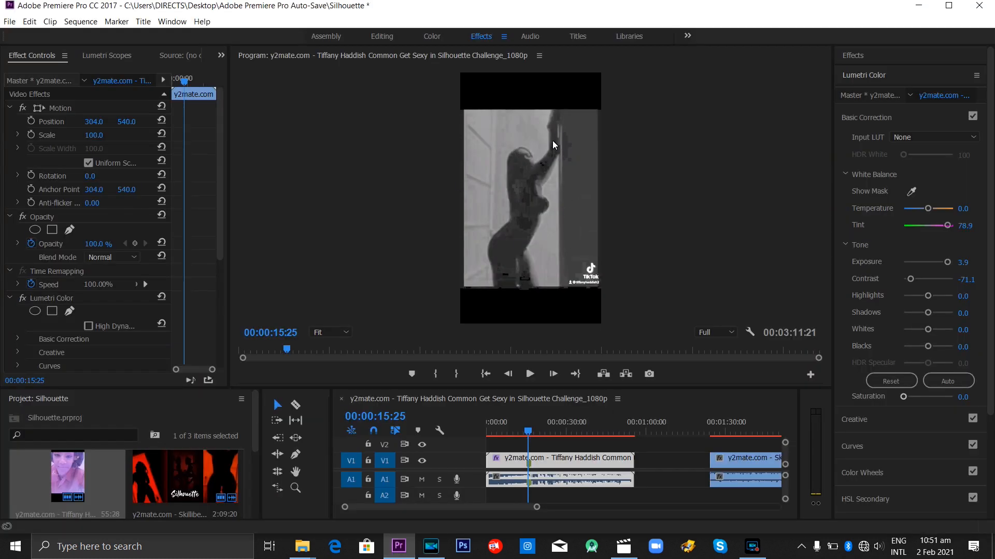
pyautogui.moveTo(520, 158)
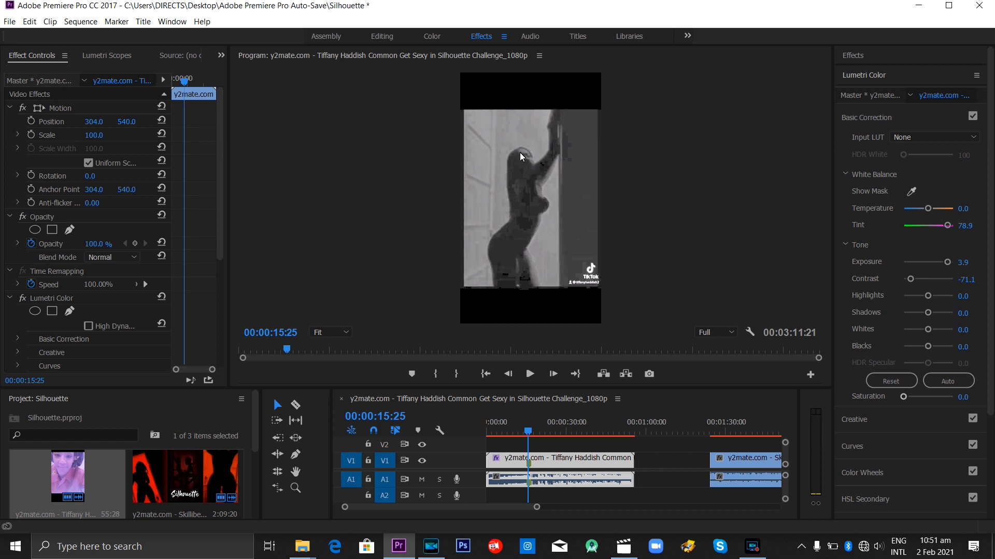
pyautogui.moveTo(533, 174)
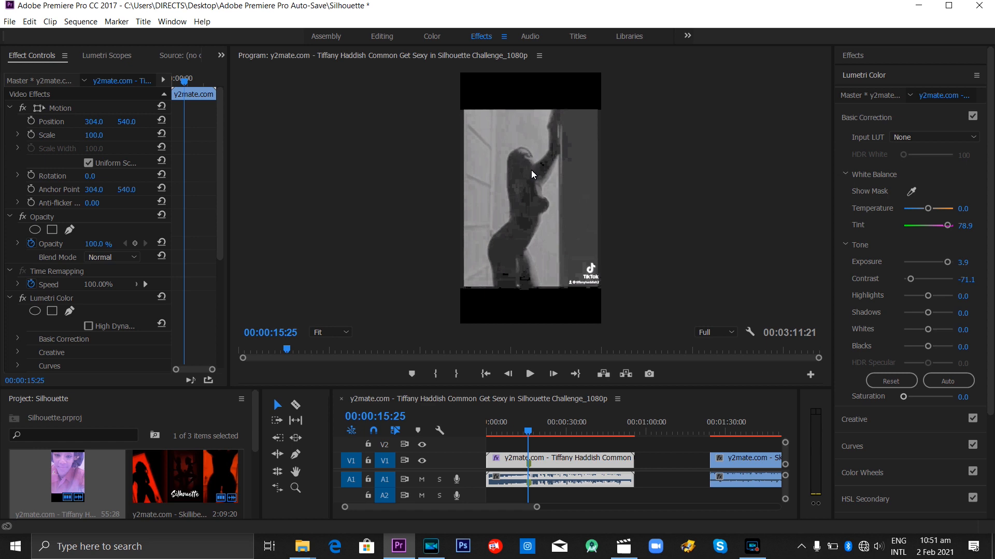
pyautogui.moveTo(567, 286)
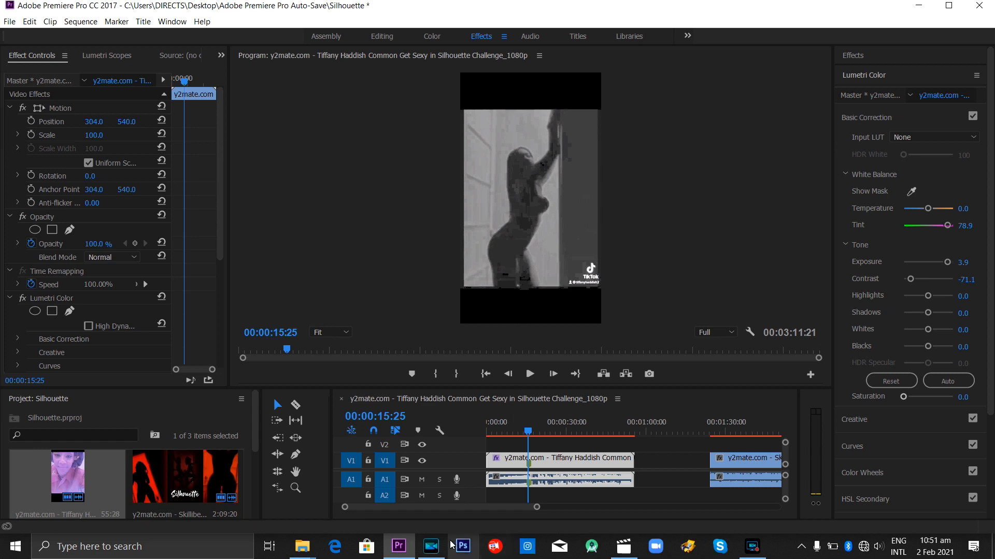
# - Compare the PowerDirector version of the grayscale clip, then return to Premiere Pro
pyautogui.click(431, 546)
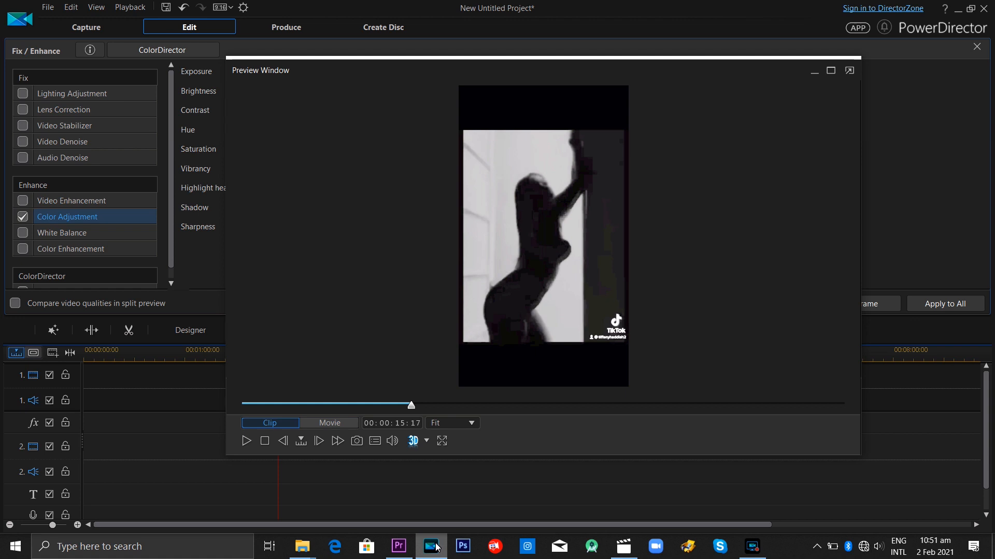
pyautogui.click(398, 546)
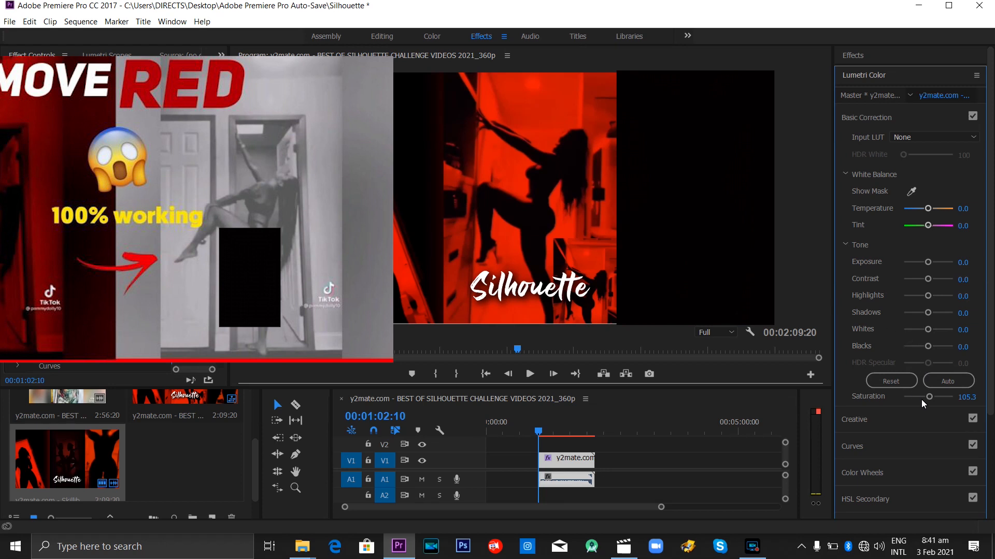
# - Set Saturation 0, Exposure 4.3, Contrast -100 and Tint 97.4 on the second clip, then switch to PowerDirector
pyautogui.moveTo(945, 397); pyautogui.dragTo(903, 397)
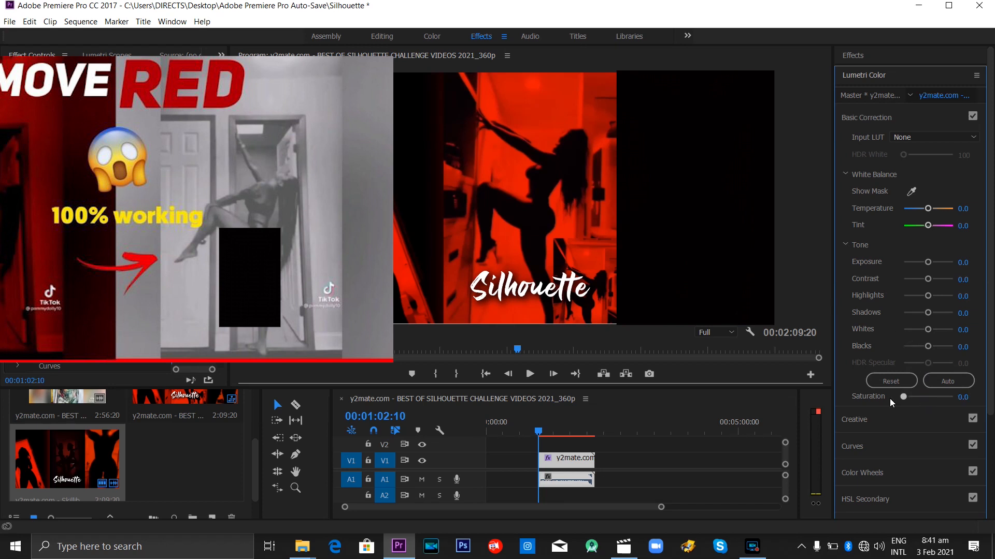
pyautogui.moveTo(927, 279); pyautogui.dragTo(903, 279)
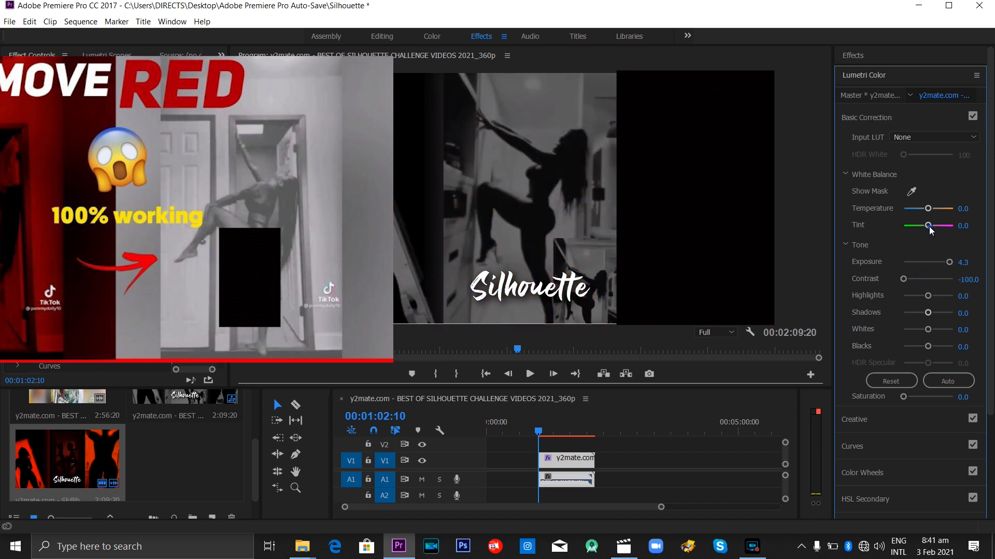
pyautogui.moveTo(928, 226); pyautogui.dragTo(951, 226)
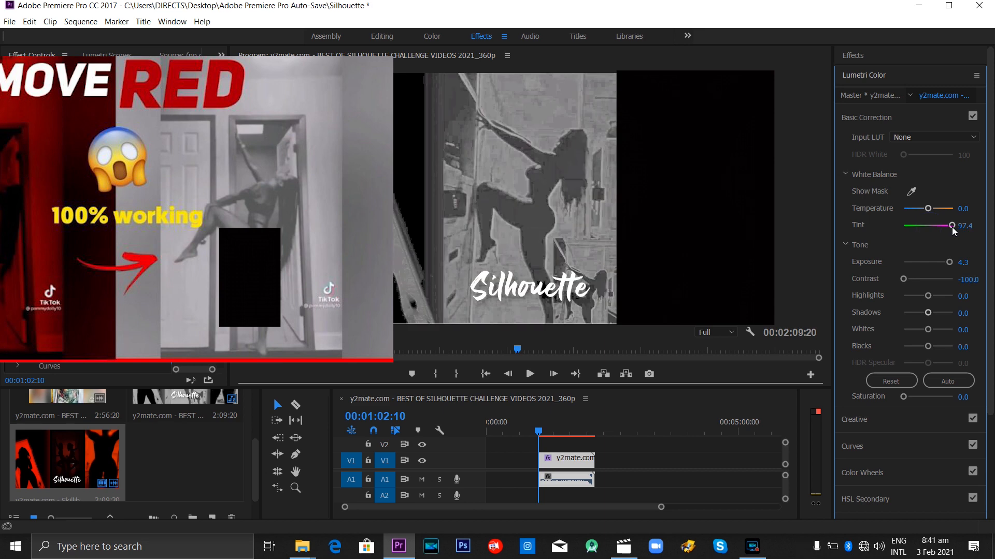
pyautogui.click(430, 546)
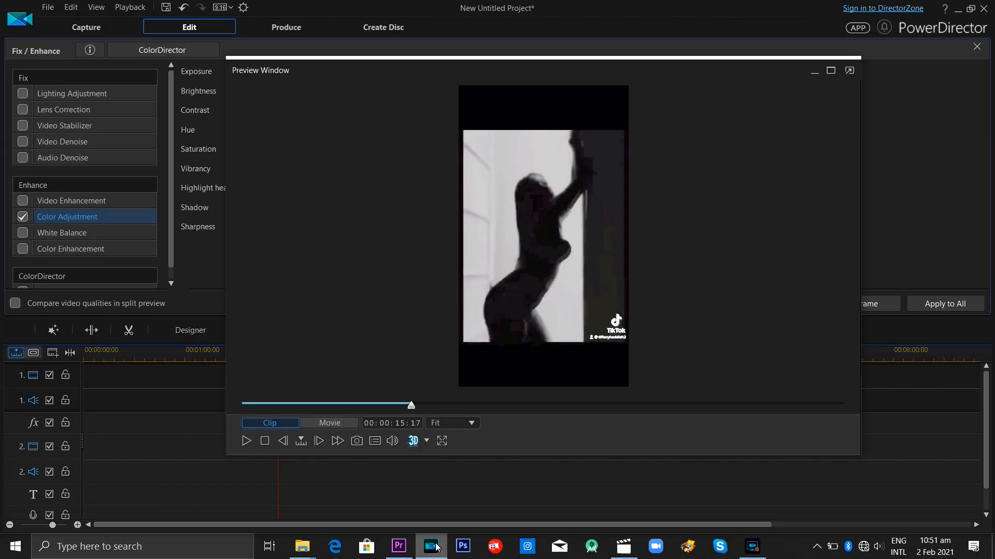